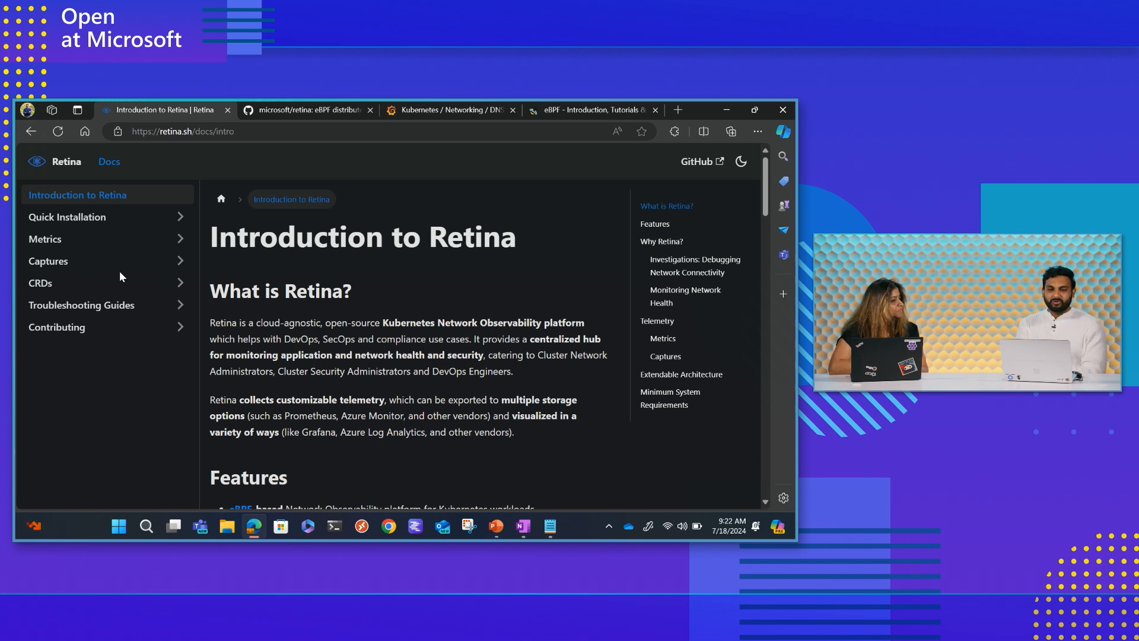
Step: Switch to the 'Kubernetes / Networking / DNS' tab showing DNS requests, responses and errors
{"action": "left_click", "coordinate": [450, 110]}
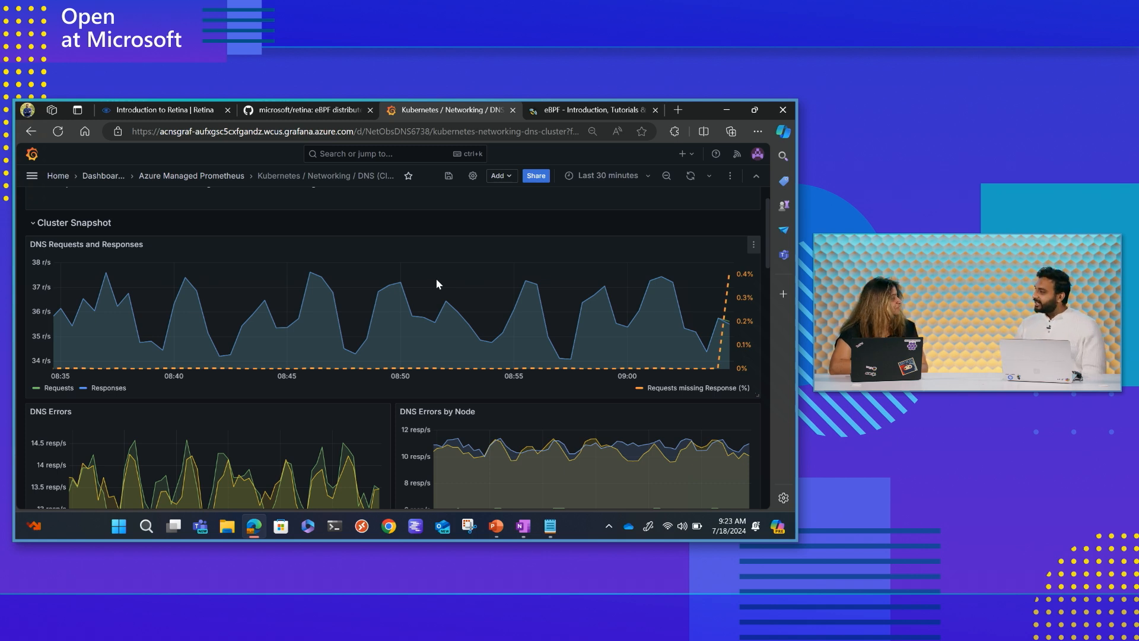
Step: Scroll past DNS Errors, Cluster-Level and Top DNS Queries panels to the DNS Response Table
{"action": "scroll", "scroll_direction": "down", "scroll_amount": 3}
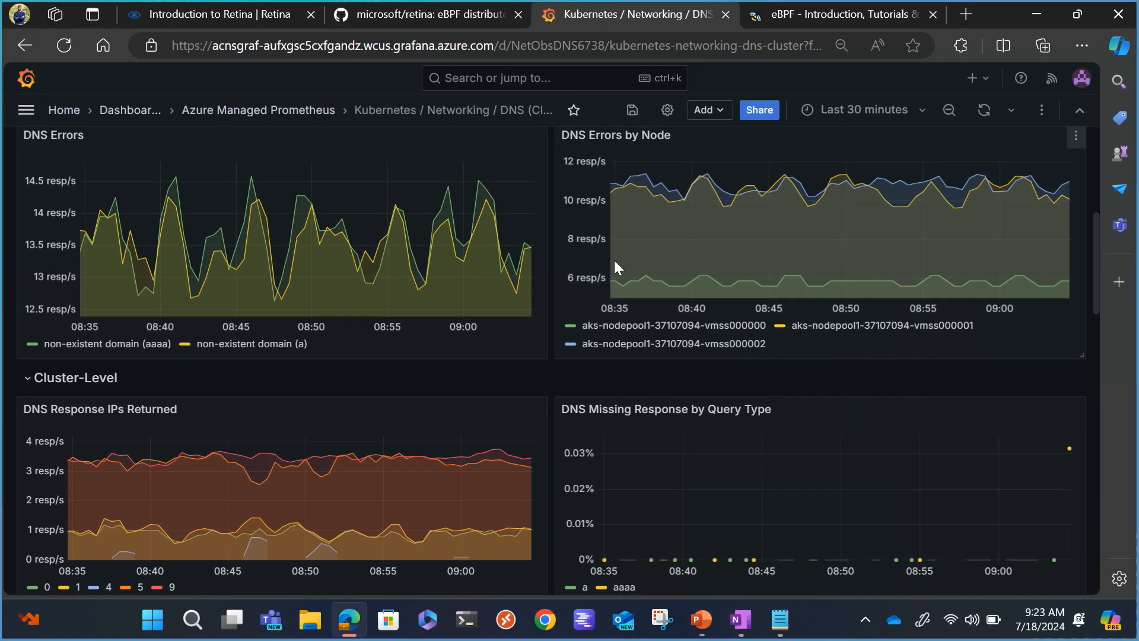
{"action": "scroll", "scroll_direction": "down", "scroll_amount": 3}
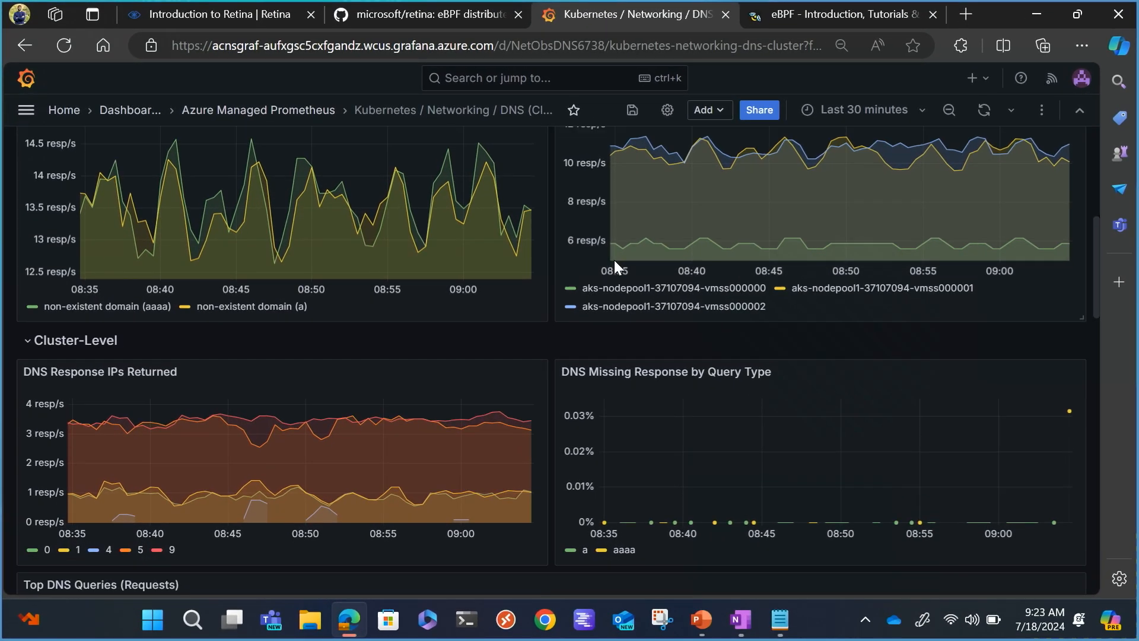
{"action": "scroll", "scroll_direction": "down", "scroll_amount": 3}
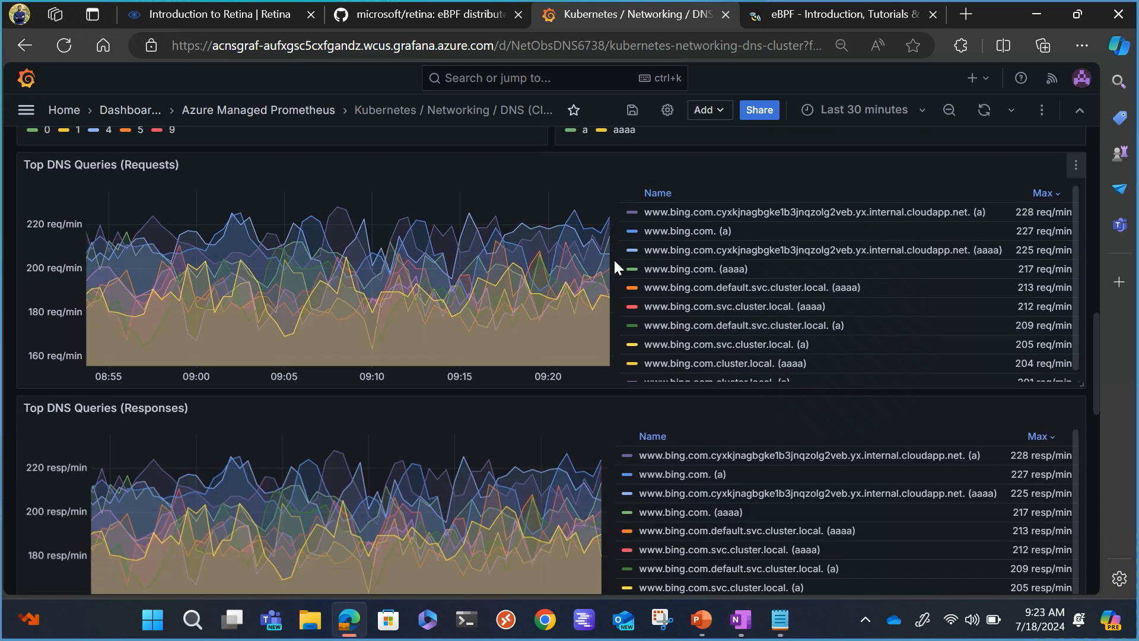
{"action": "scroll", "scroll_direction": "down", "scroll_amount": 3}
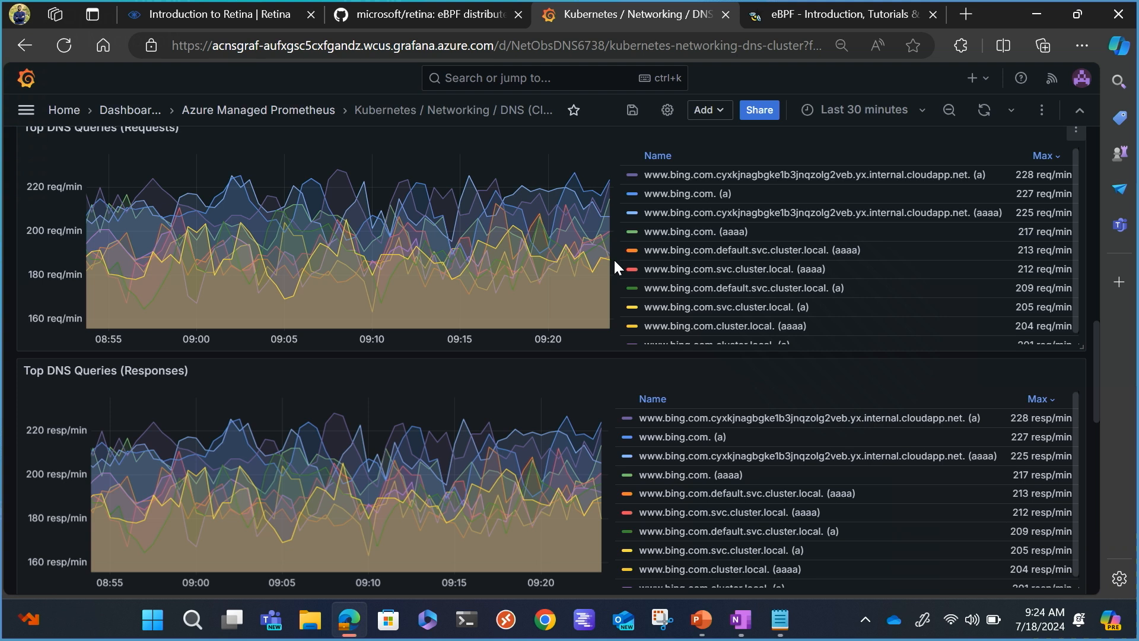
{"action": "scroll", "scroll_direction": "down", "scroll_amount": 3}
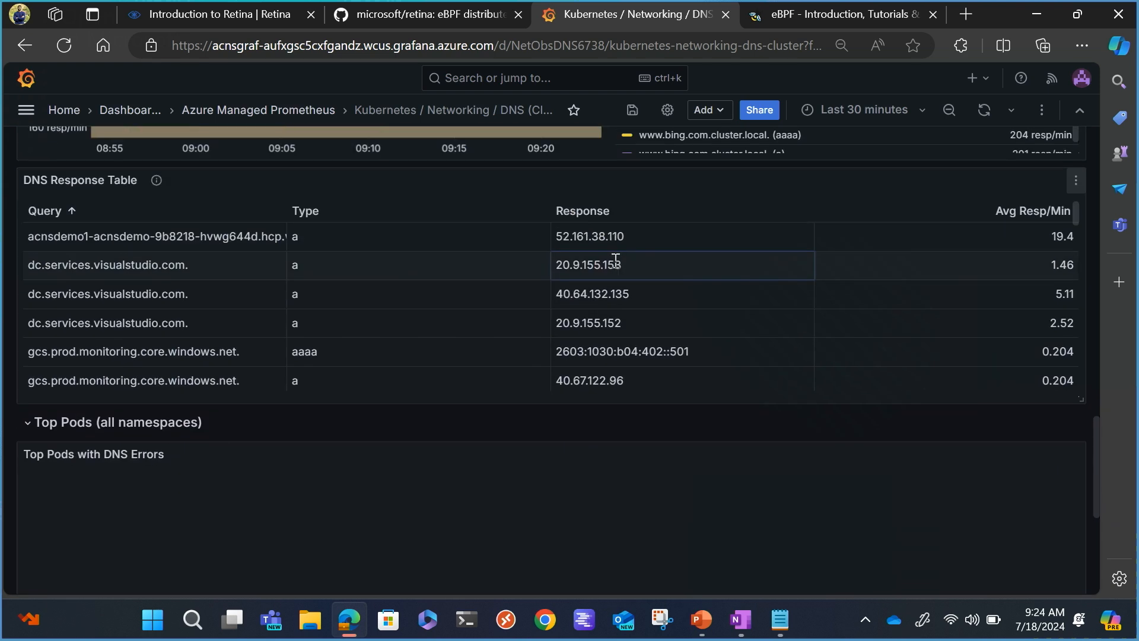
Step: Open the 'Dashboards: Network Observability' dropdown listing Clusters, DNS, Drops and Pod Flows
{"action": "scroll", "scroll_direction": "down", "scroll_amount": 3}
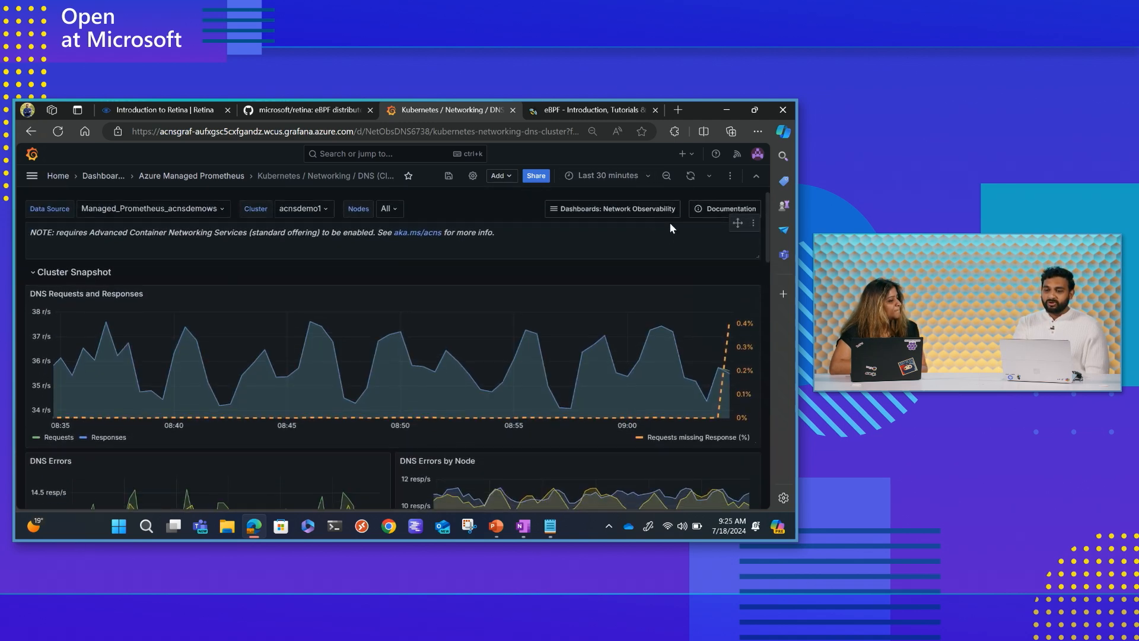
{"action": "left_click", "coordinate": [613, 208]}
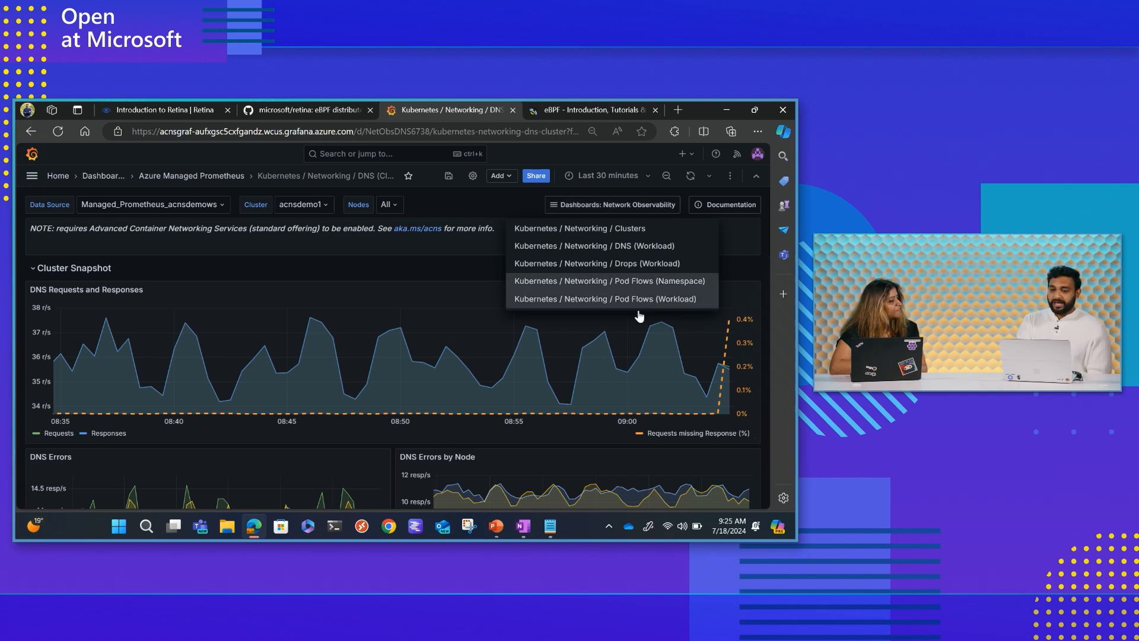
Step: Open the Pod Flows (Workload) dashboard and reach the Stacked (Total) Outgoing/Incoming Traffic panels
{"action": "left_click", "coordinate": [605, 298]}
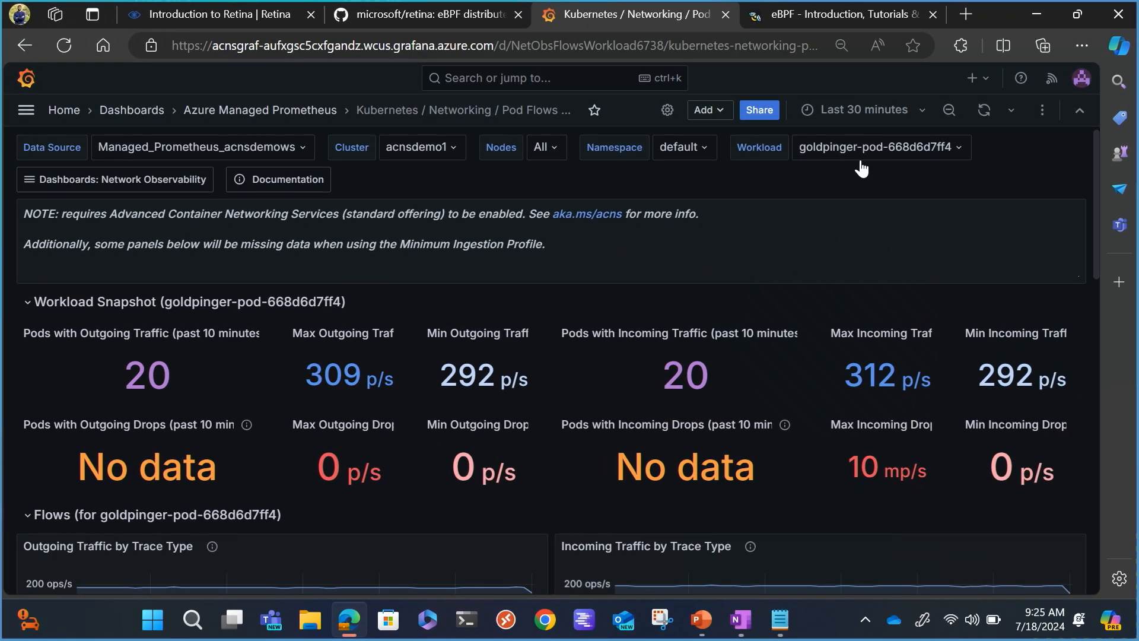
{"action": "mouse_move", "coordinate": [865, 175]}
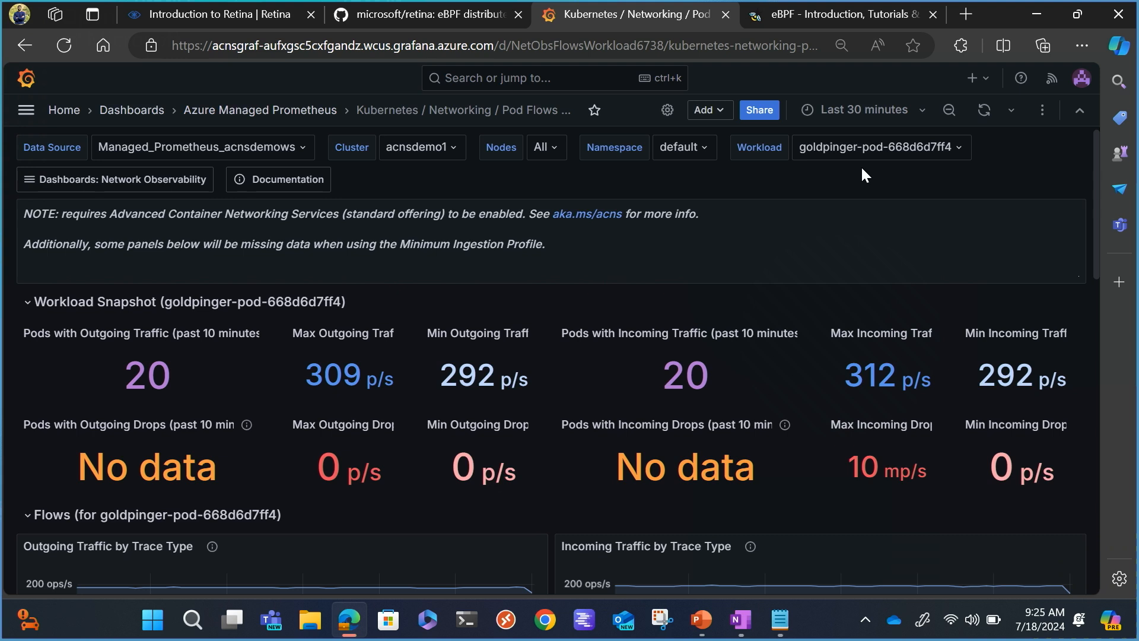
{"action": "mouse_move", "coordinate": [665, 174]}
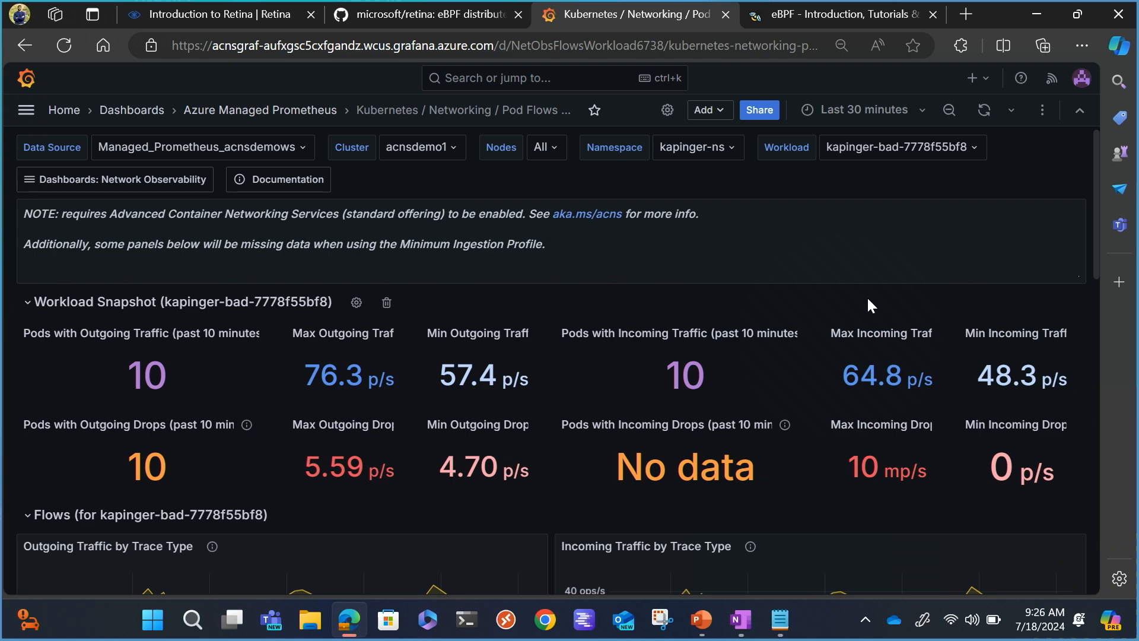
{"action": "scroll", "scroll_direction": "down", "scroll_amount": 3}
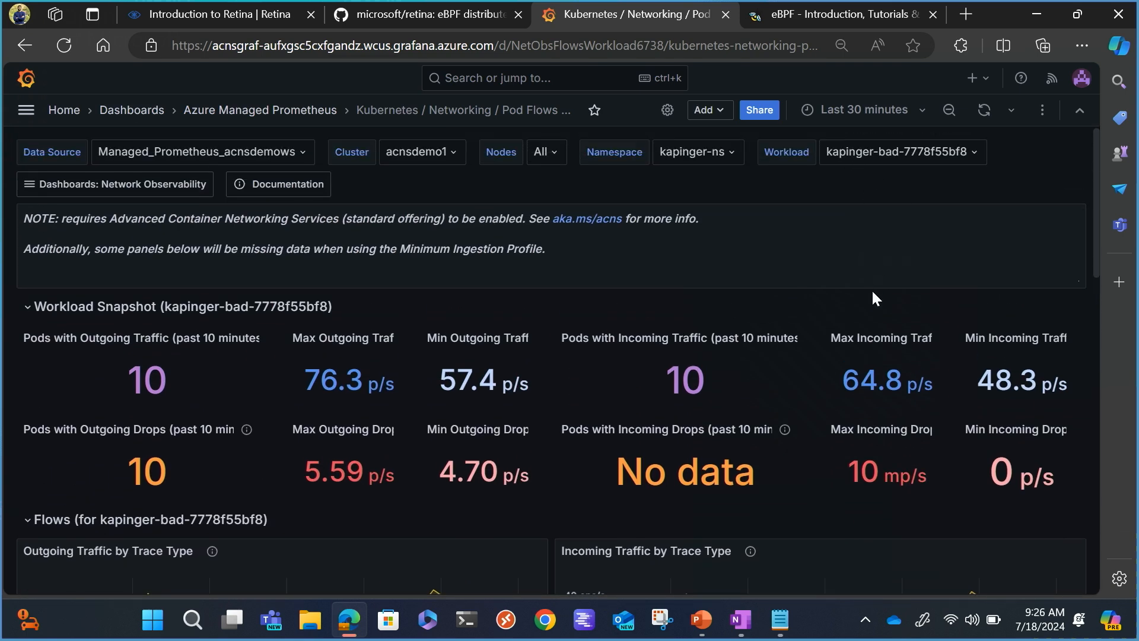
{"action": "scroll", "scroll_direction": "down", "scroll_amount": 3}
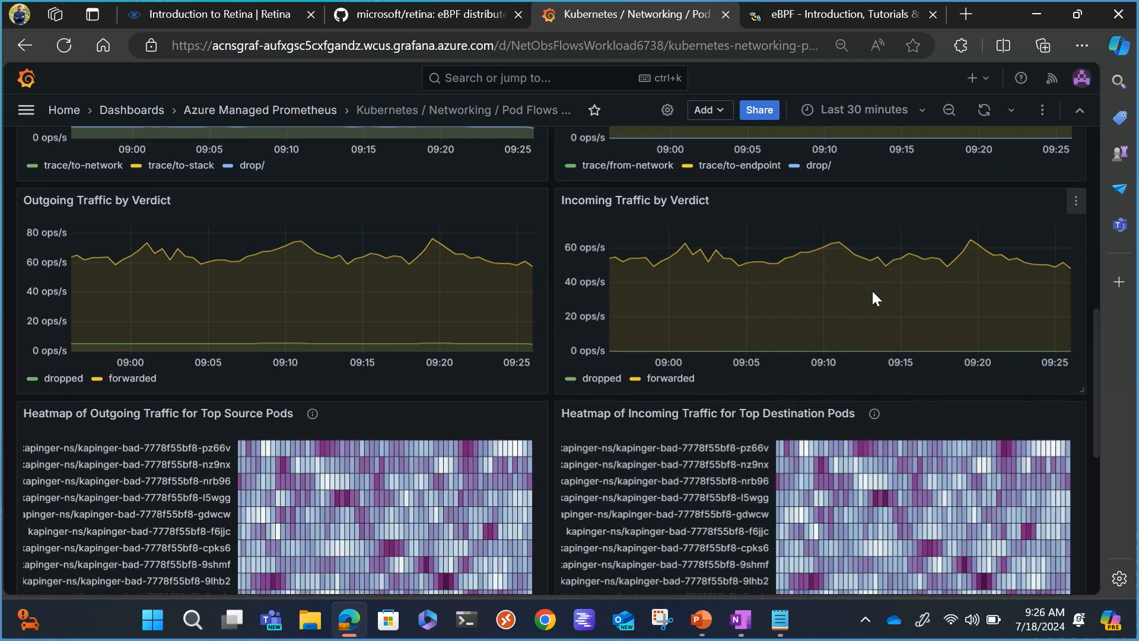
{"action": "scroll", "scroll_direction": "down", "scroll_amount": 3}
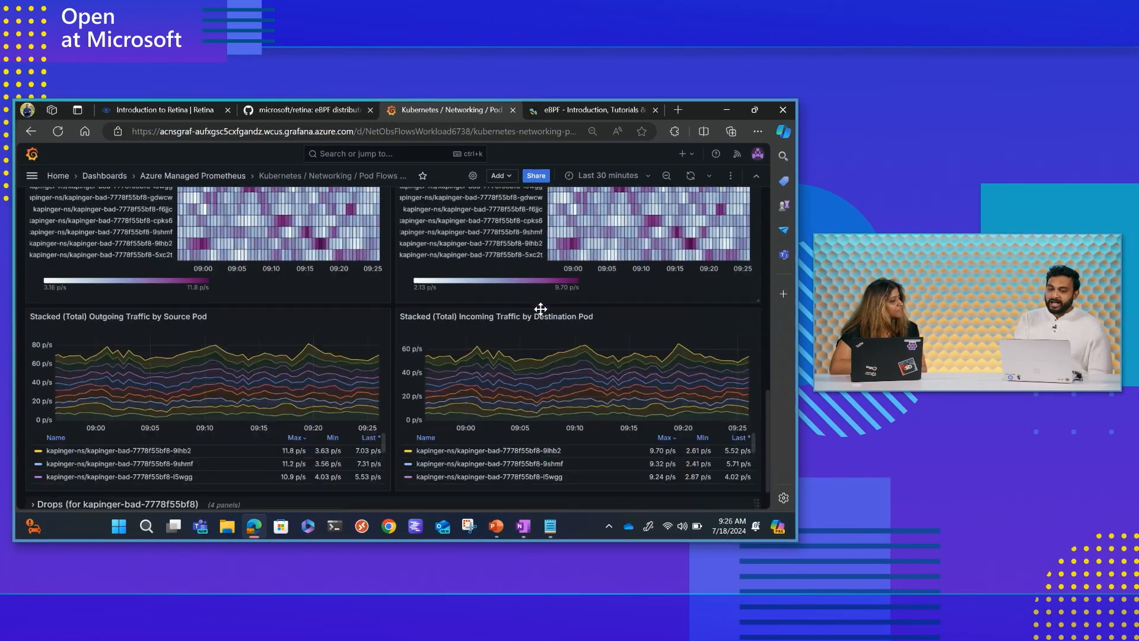
{"action": "scroll", "scroll_direction": "down", "scroll_amount": 3}
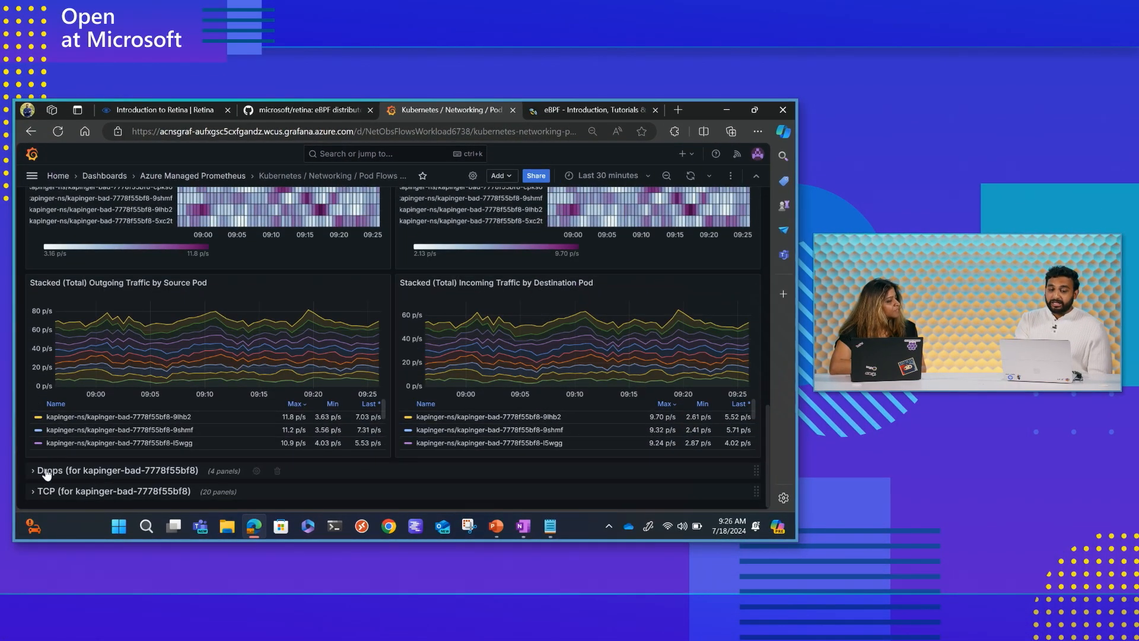
Step: Expand the 'Drops (for kapinger-bad-7778f55bf8)' row and view its drop heatmaps and stacked charts
{"action": "left_click", "coordinate": [36, 470]}
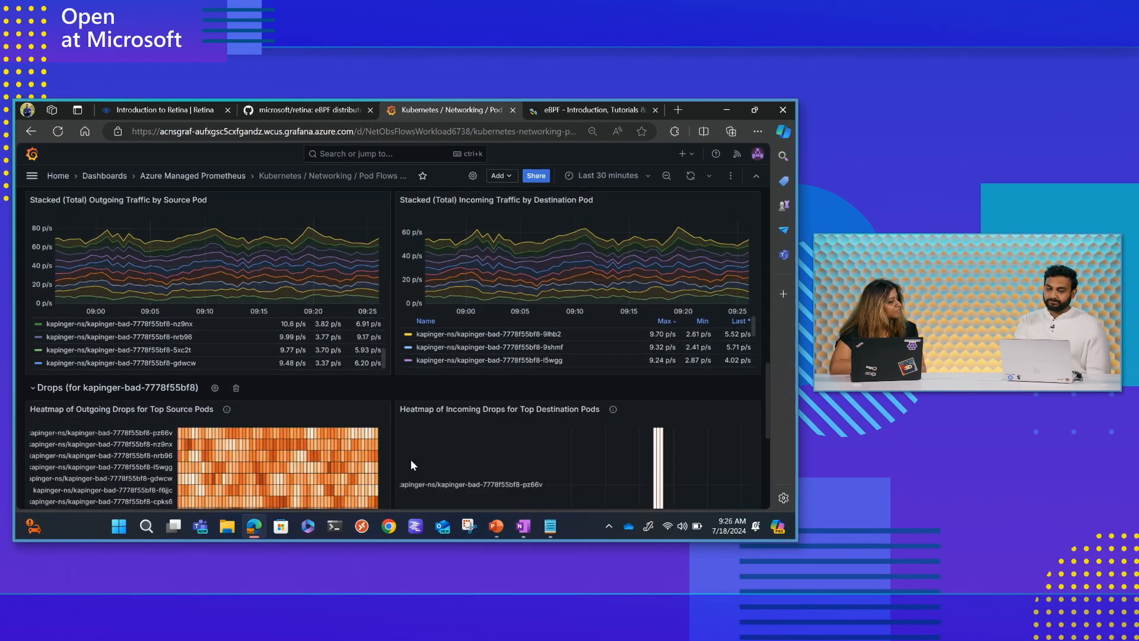
{"action": "scroll", "scroll_direction": "down", "scroll_amount": 3}
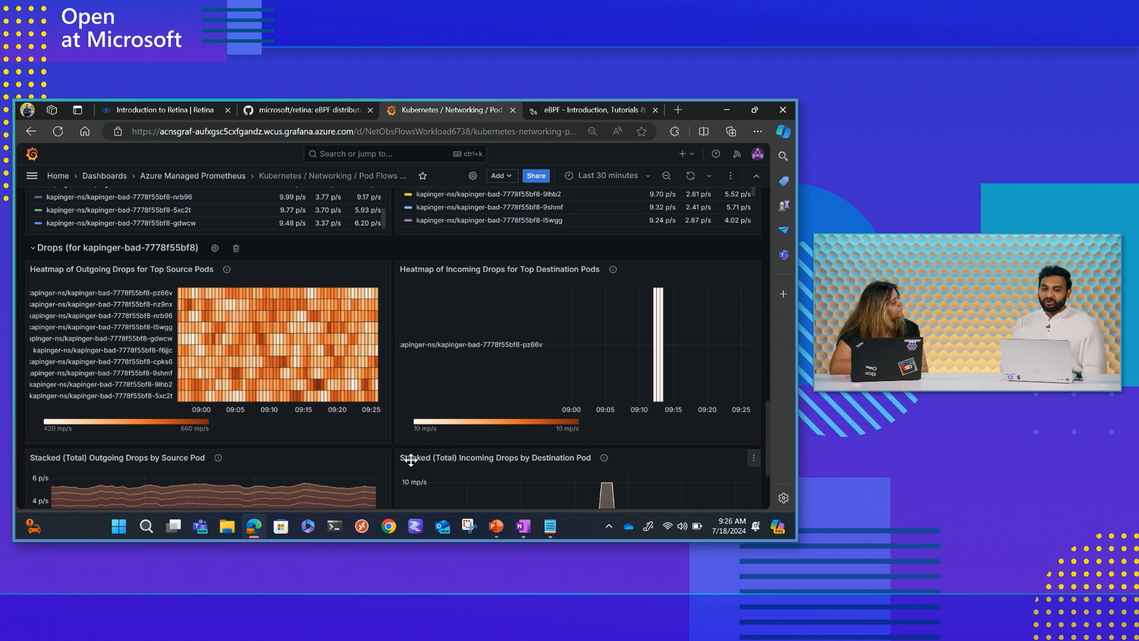
{"action": "scroll", "scroll_direction": "down", "scroll_amount": 3}
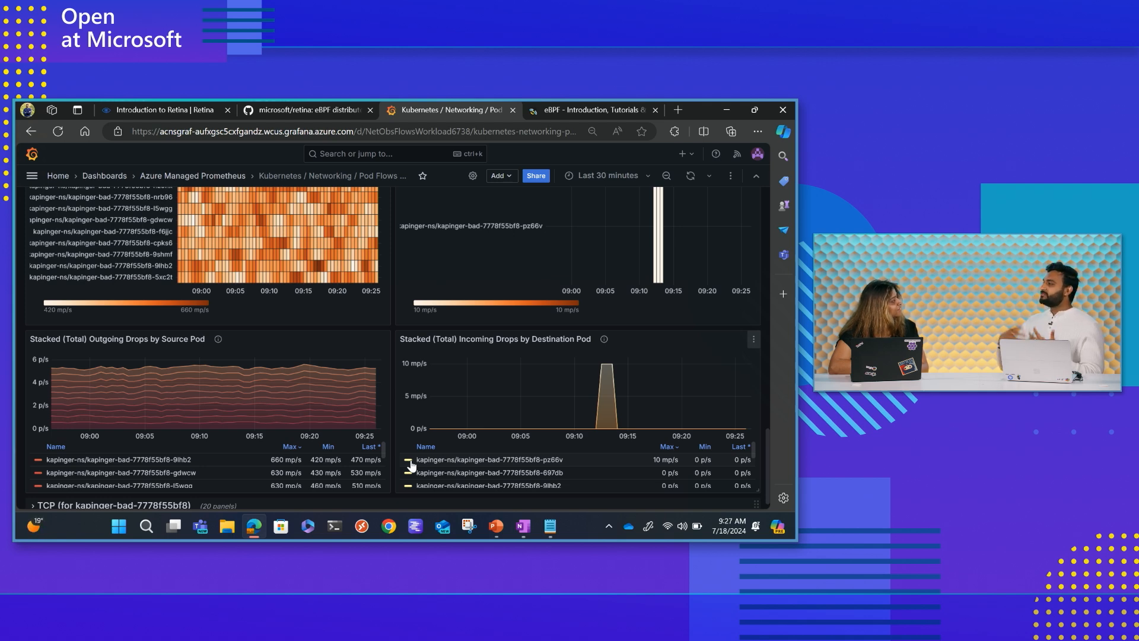
{"action": "scroll", "scroll_direction": "down", "scroll_amount": 3}
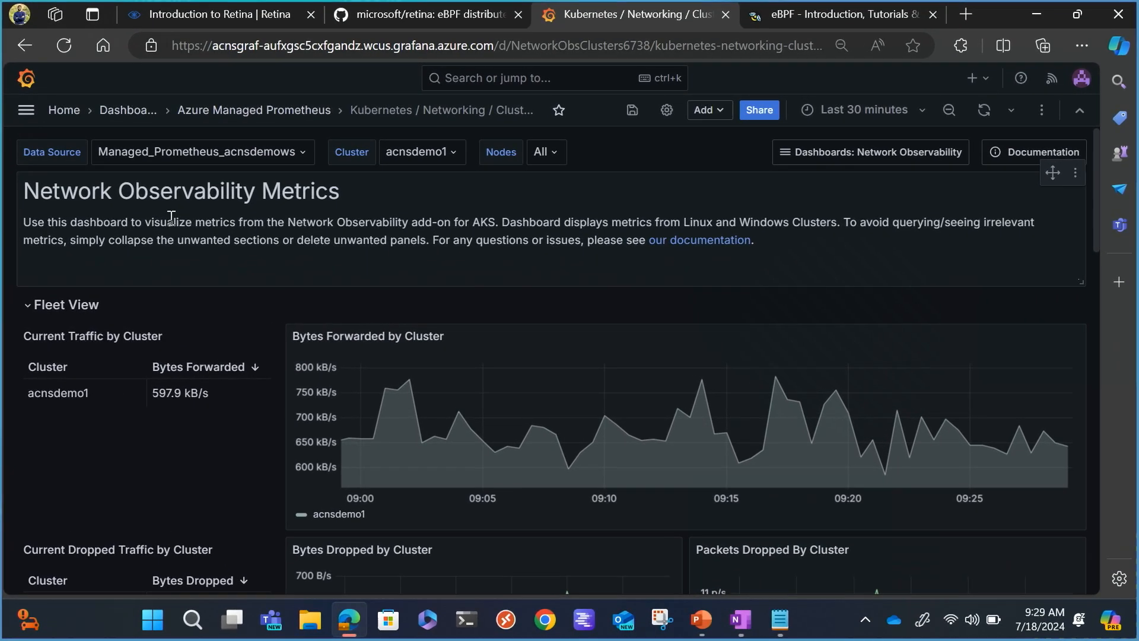
Step: Scroll past Fleet View and the drops-by-reason and node panels to Interfaces/Nodes for acnsdemo1
{"action": "scroll", "scroll_direction": "down", "scroll_amount": 3}
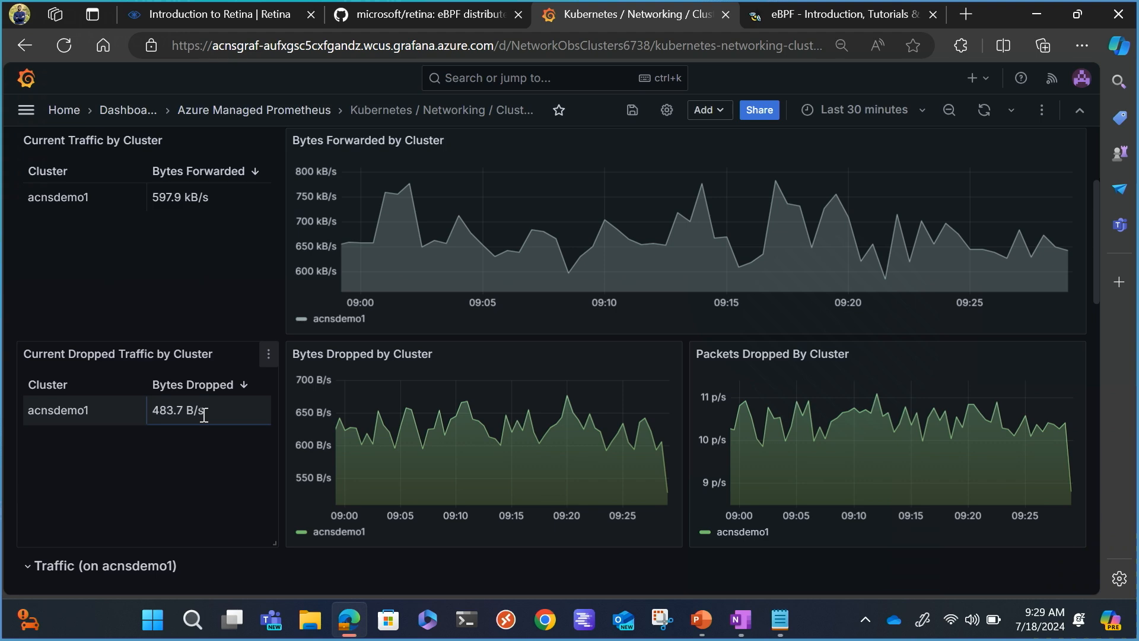
{"action": "scroll", "scroll_direction": "down", "scroll_amount": 3}
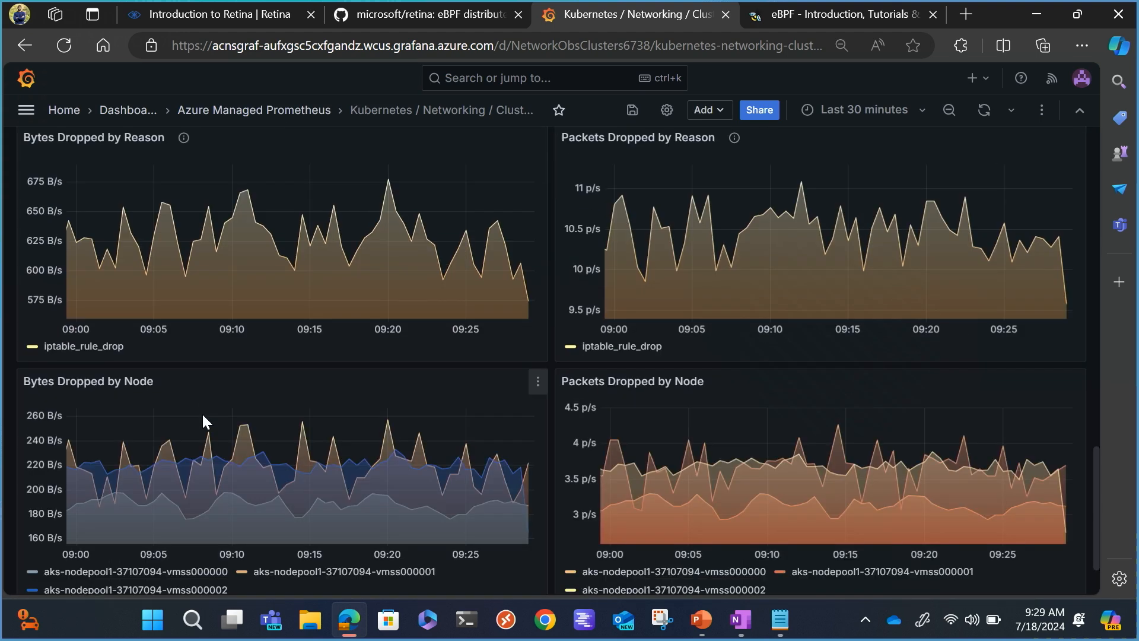
{"action": "scroll", "scroll_direction": "down", "scroll_amount": 3}
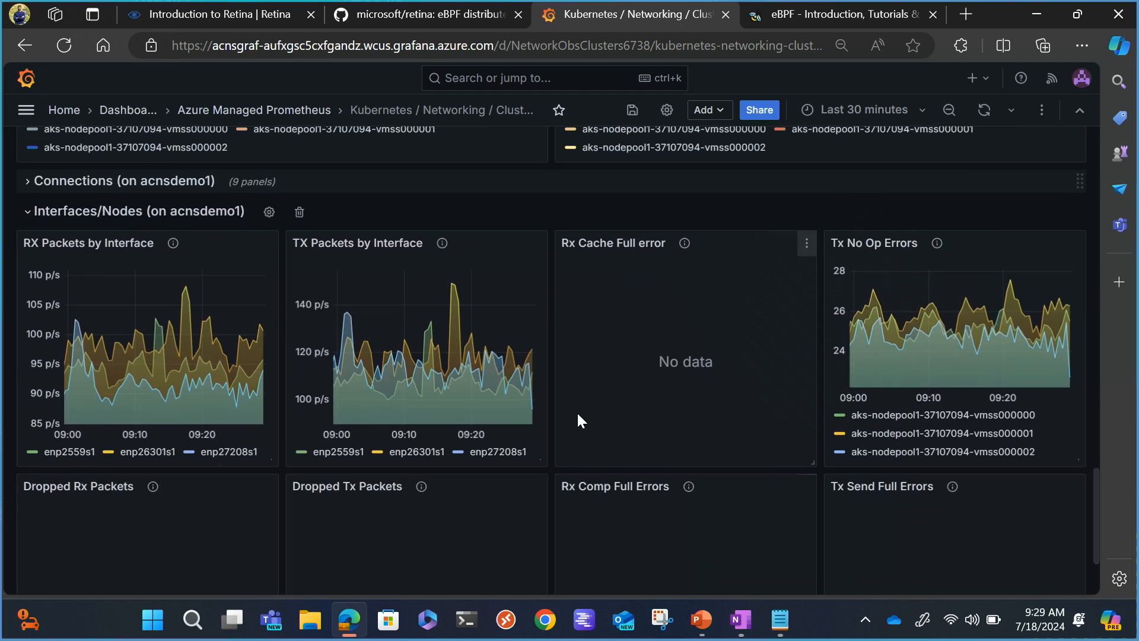
{"action": "scroll", "scroll_direction": "down", "scroll_amount": 3}
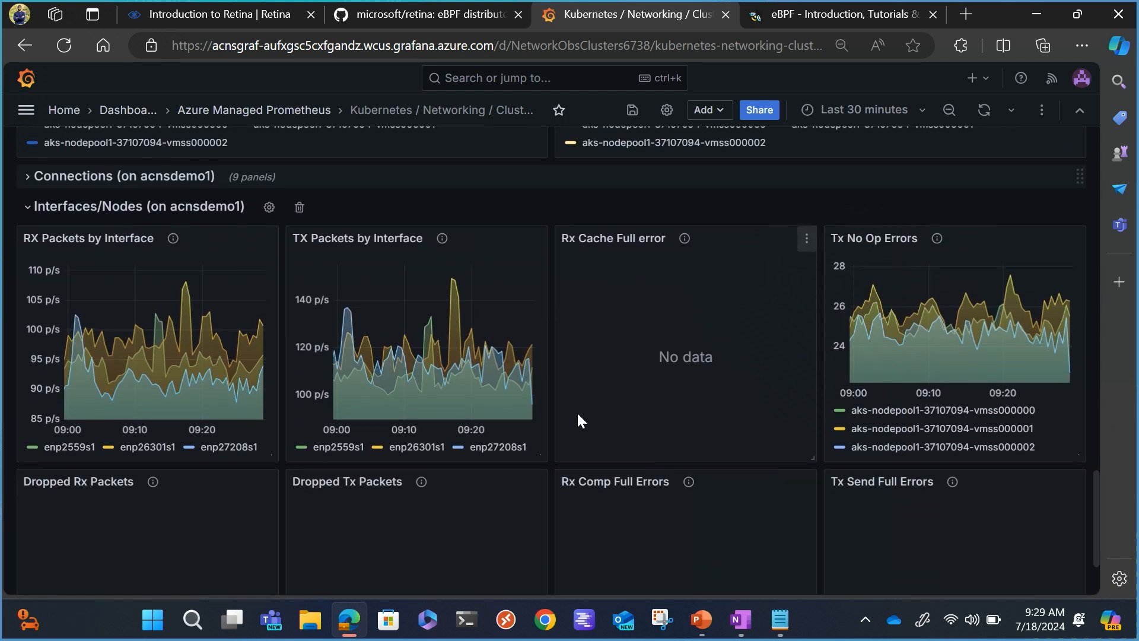
{"action": "scroll", "scroll_direction": "down", "scroll_amount": 3}
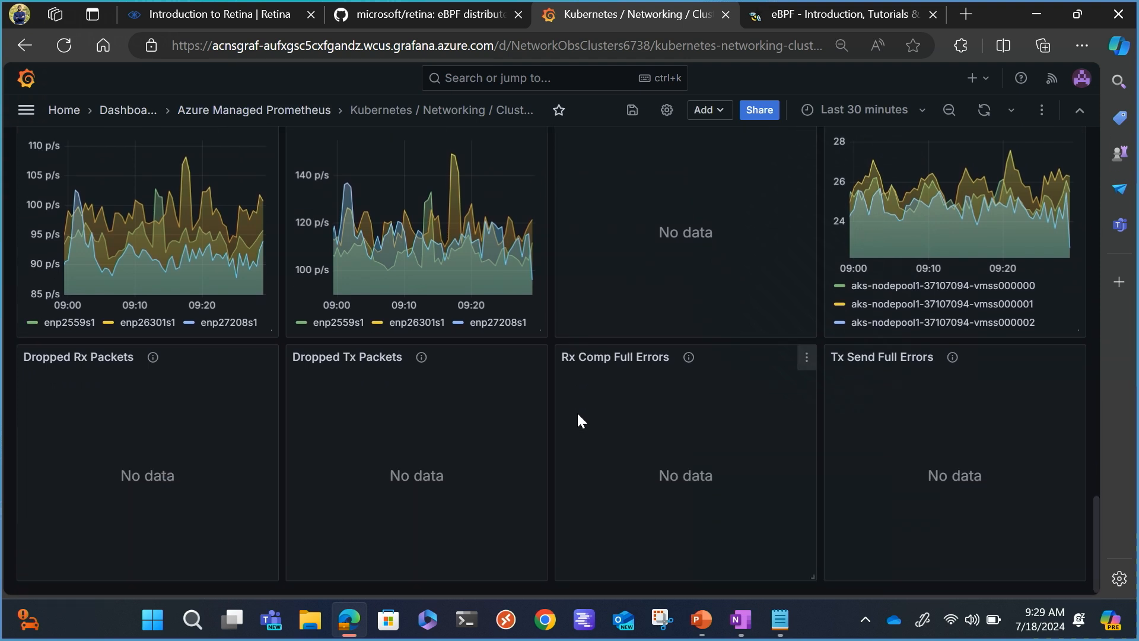